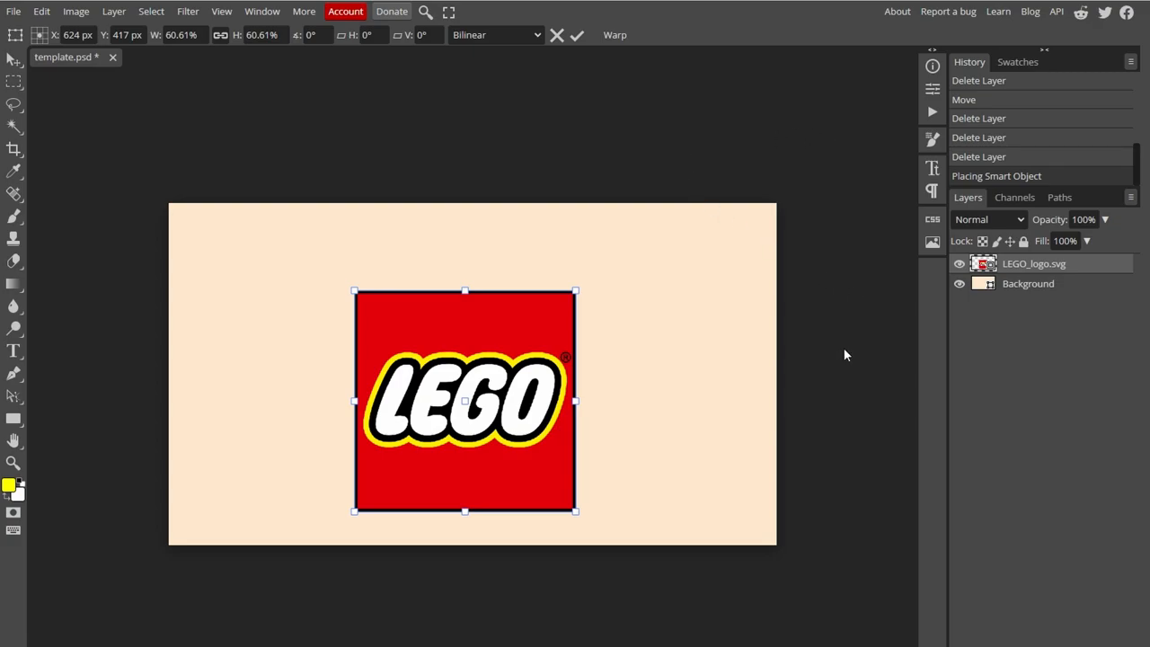
mouse_move(715, 348)
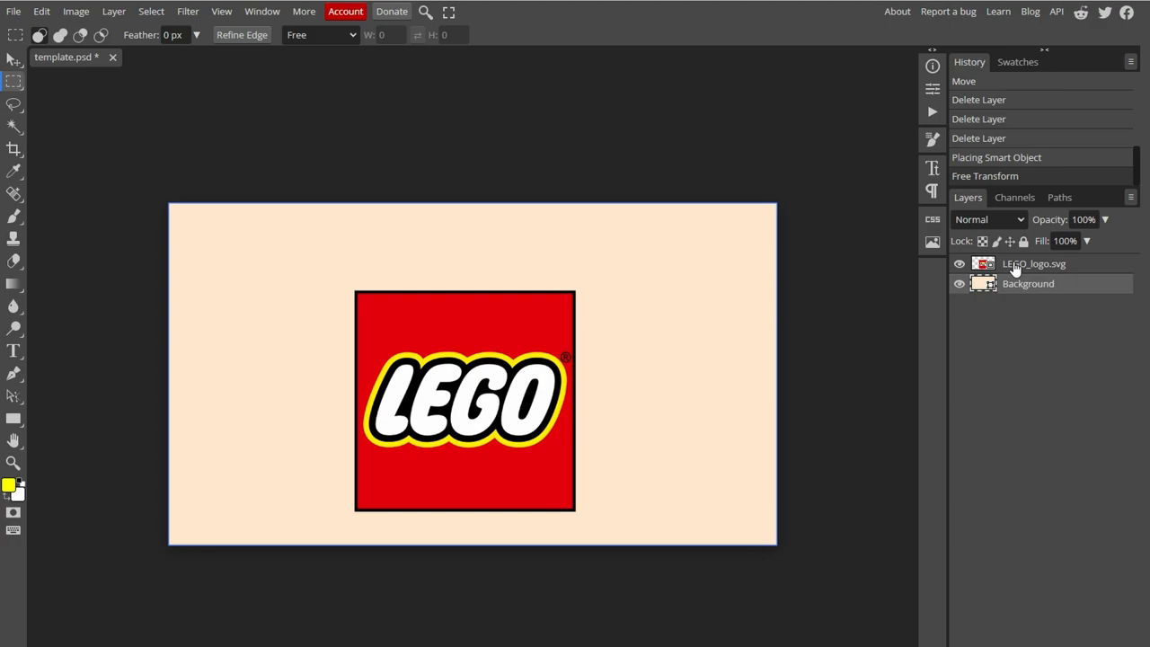
Start a Free Transform on the LEGO_logo.svg layer from the Edit menu
click(1033, 262)
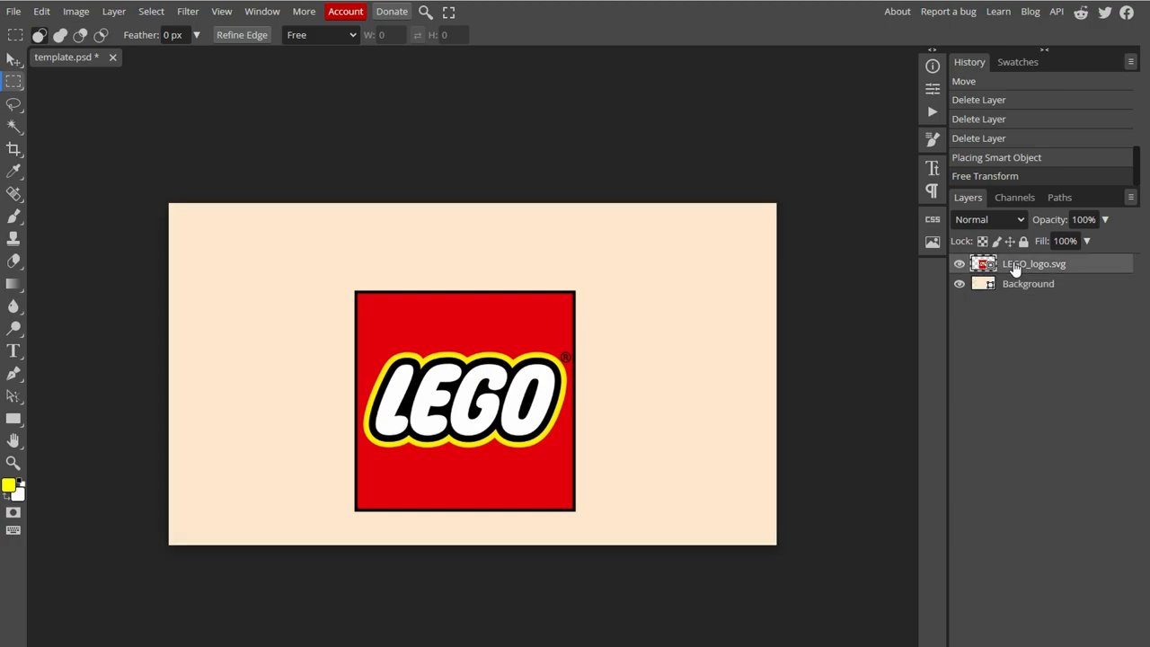
mouse_move(995, 273)
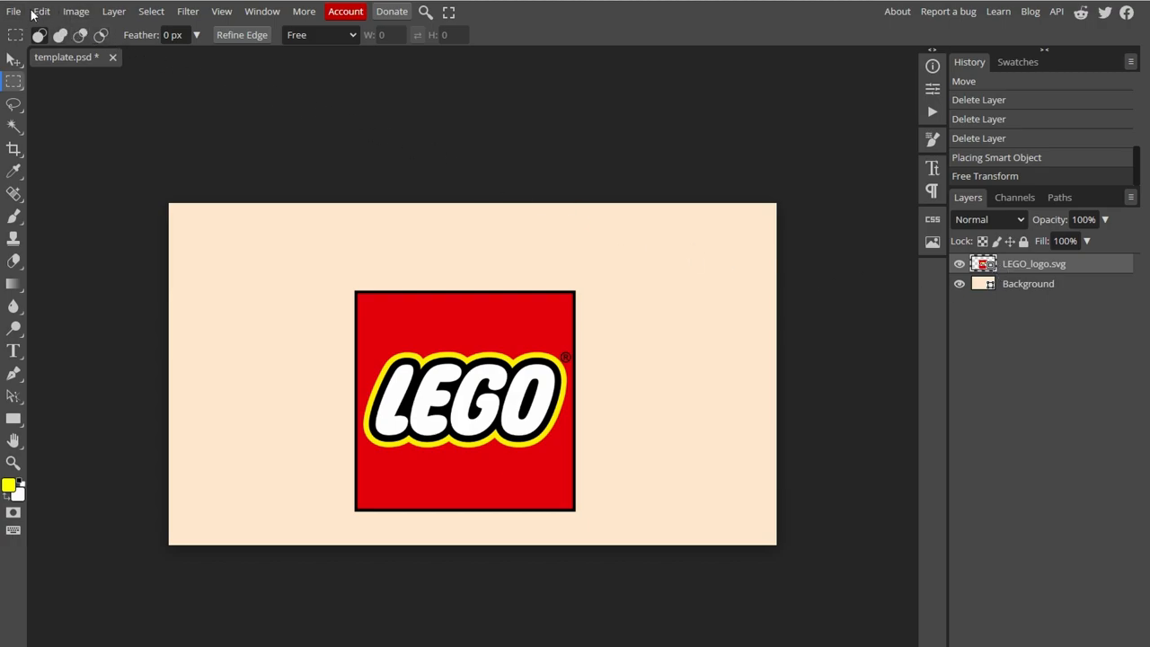
click(42, 10)
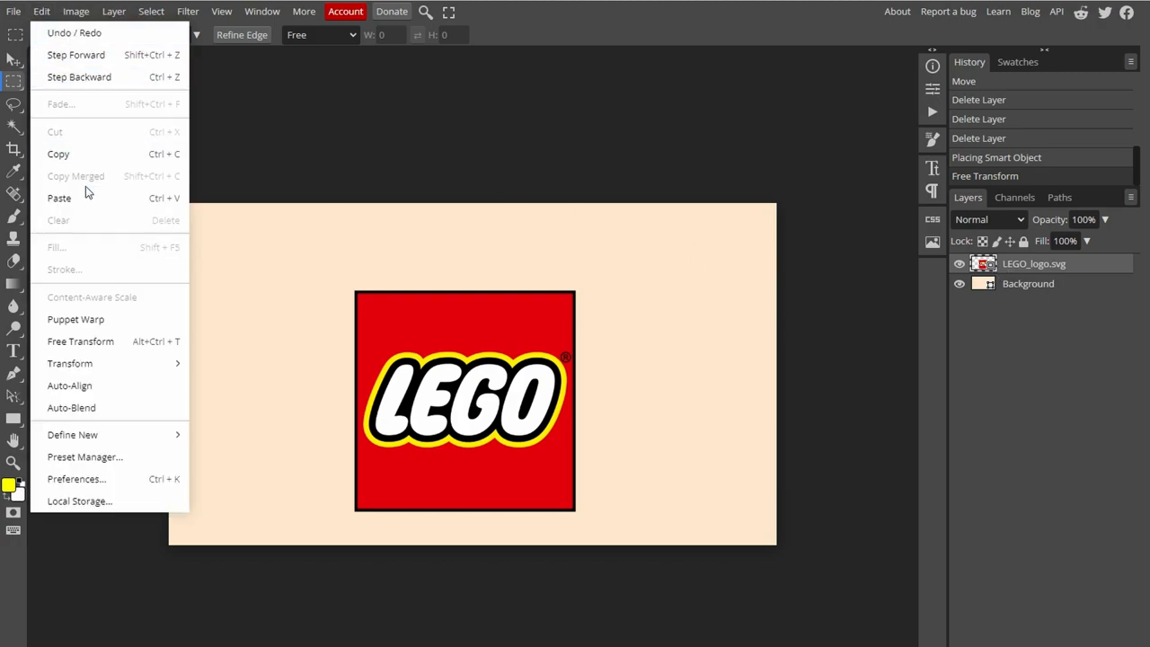
mouse_move(68, 363)
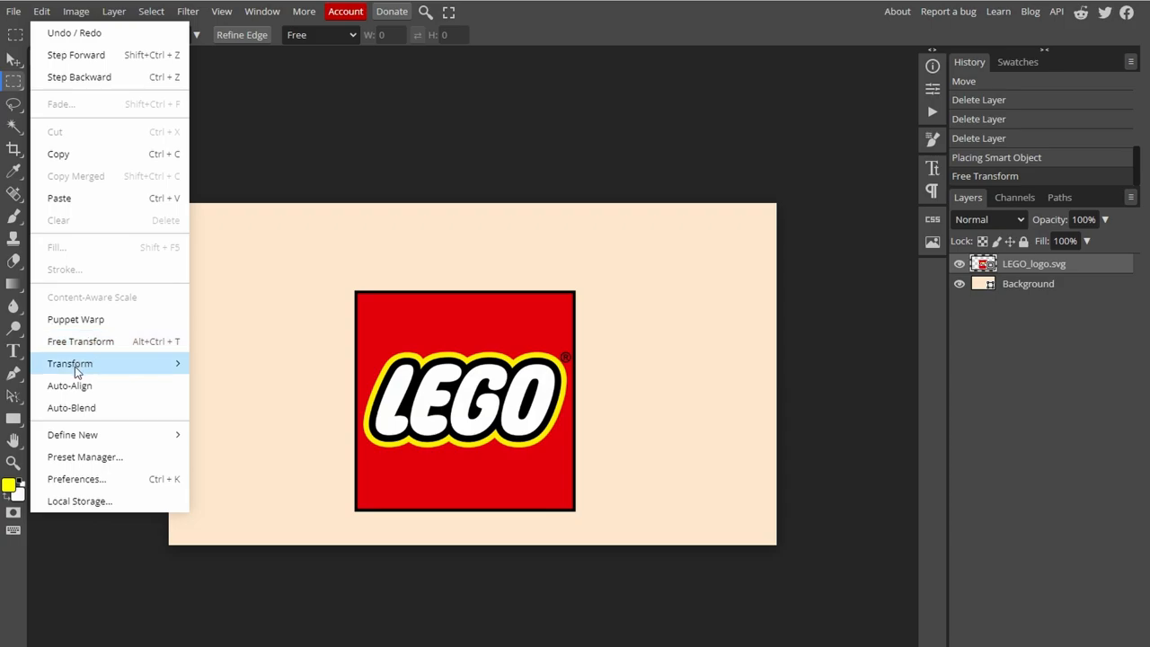
mouse_move(93, 347)
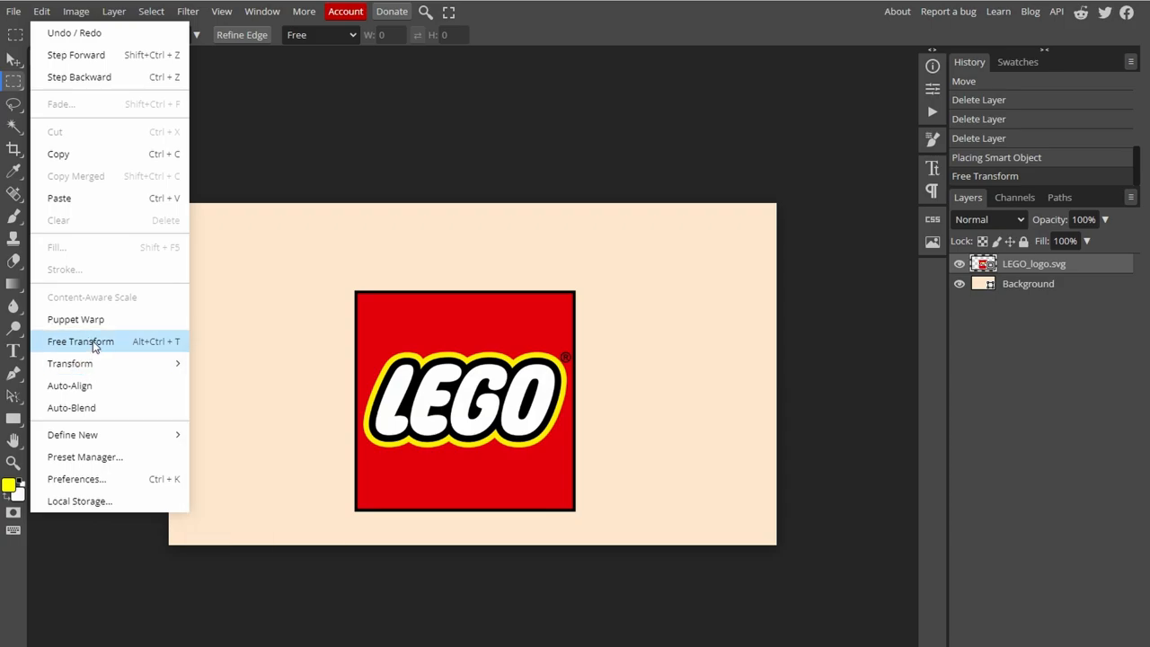
click(79, 341)
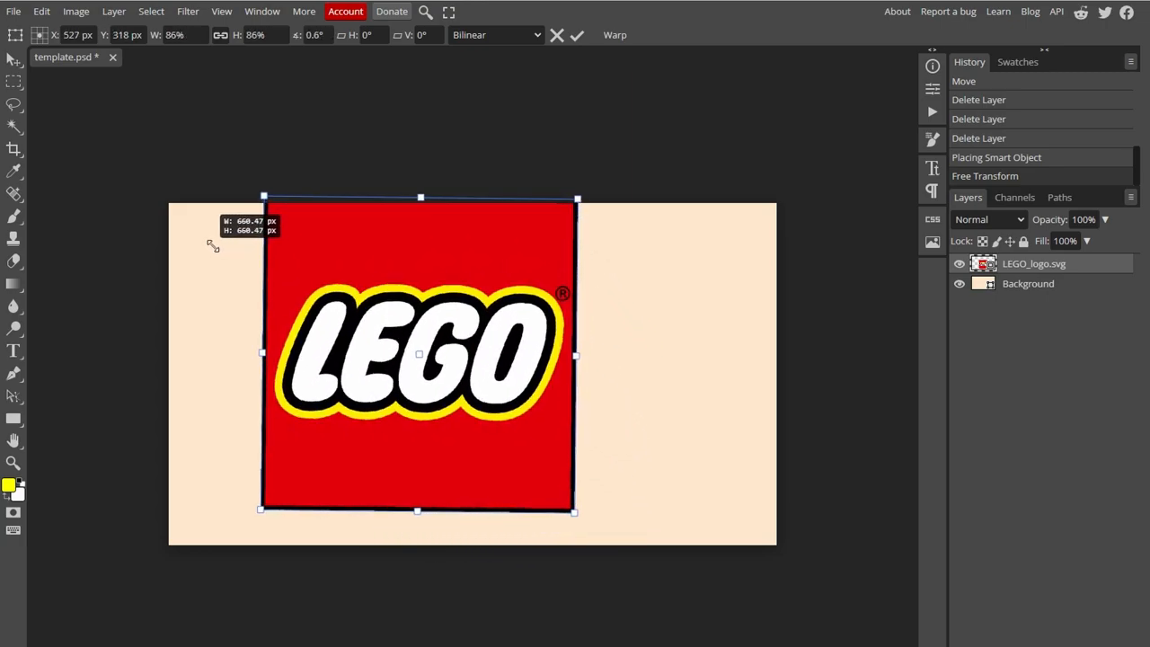
Scale the LEGO logo to about 72% by dragging a transform corner handle
drag(577, 198, 579, 273)
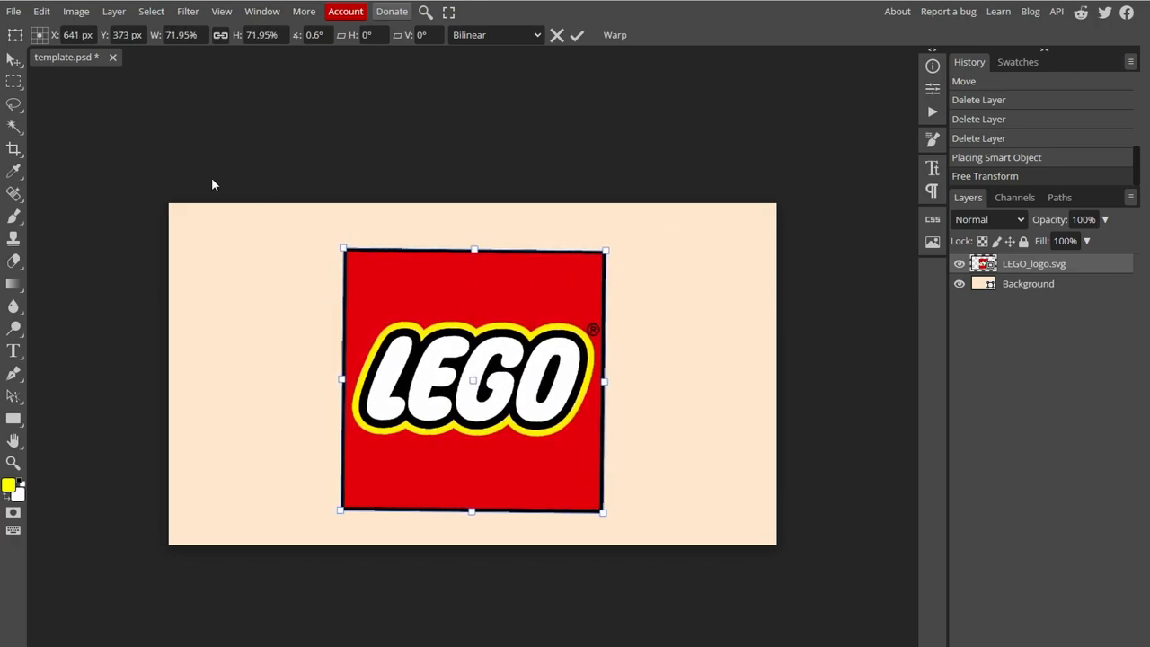
Flip the logo horizontally and rotate it 90° via Edit > Transform
click(75, 10)
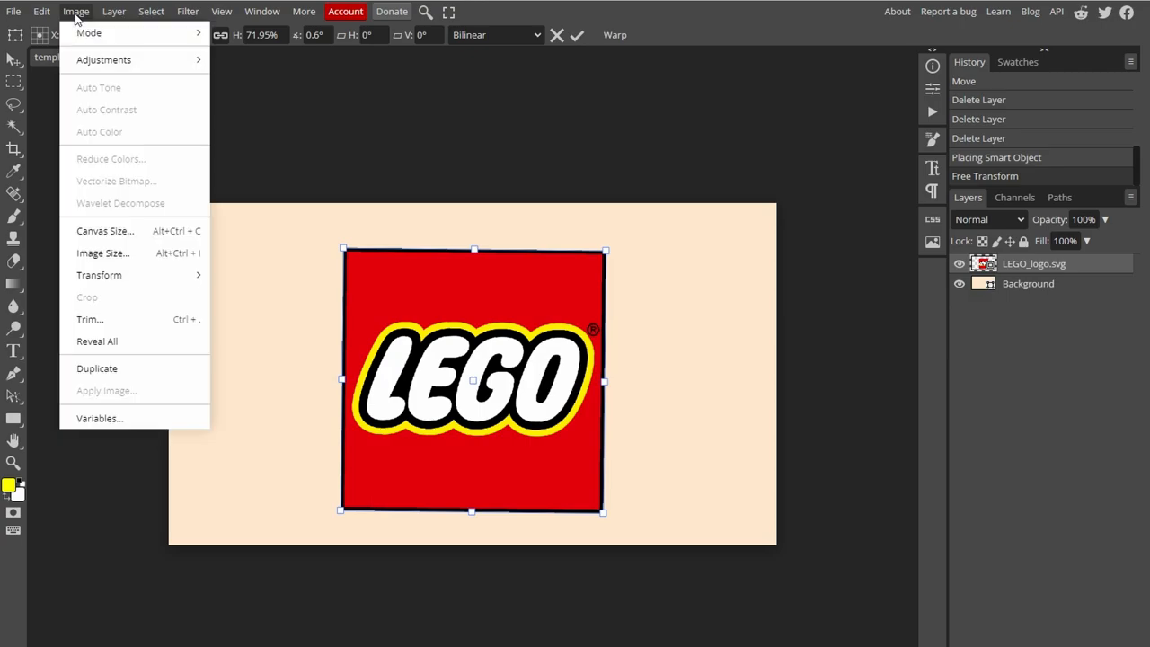
click(41, 10)
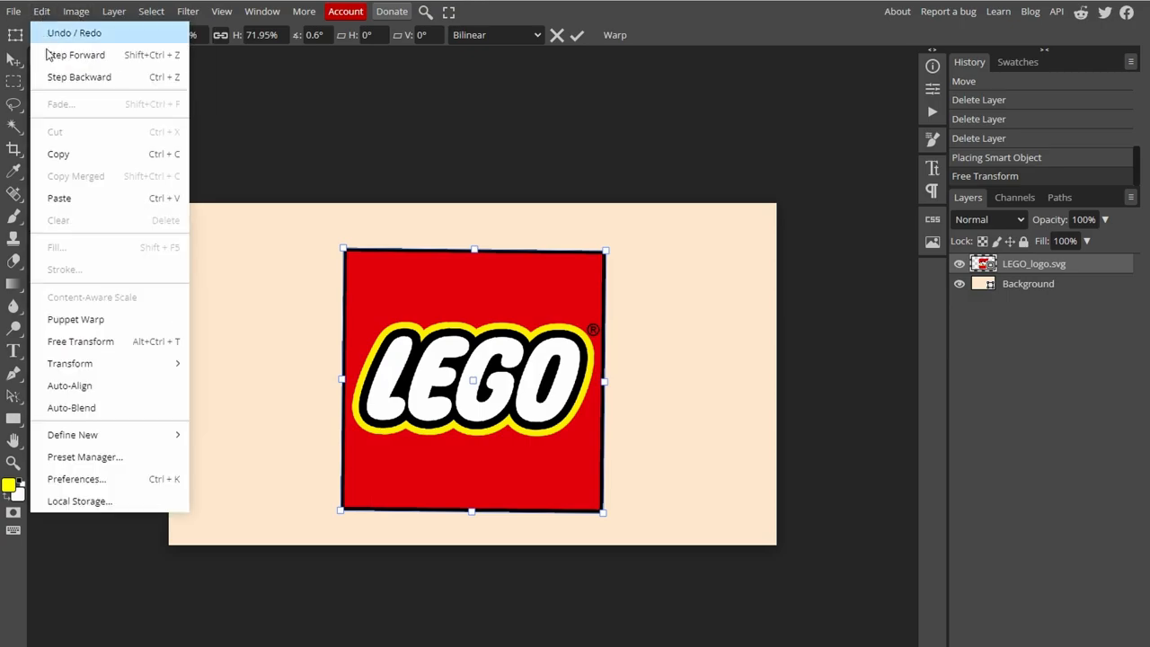
mouse_move(69, 363)
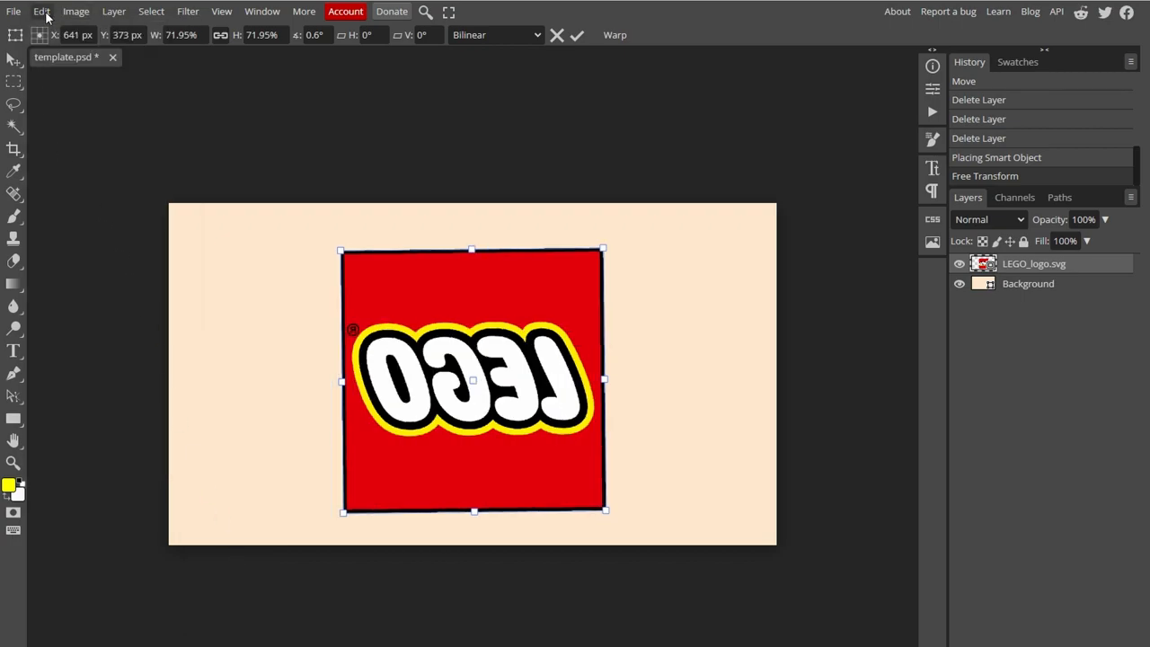
click(41, 11)
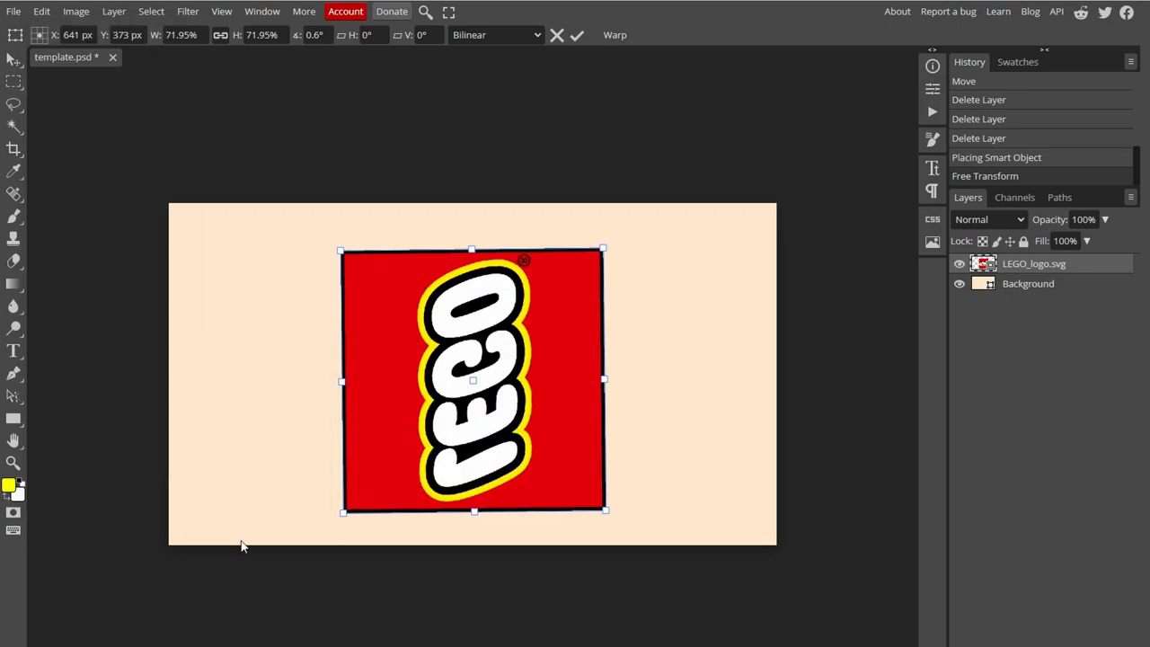
mouse_move(717, 302)
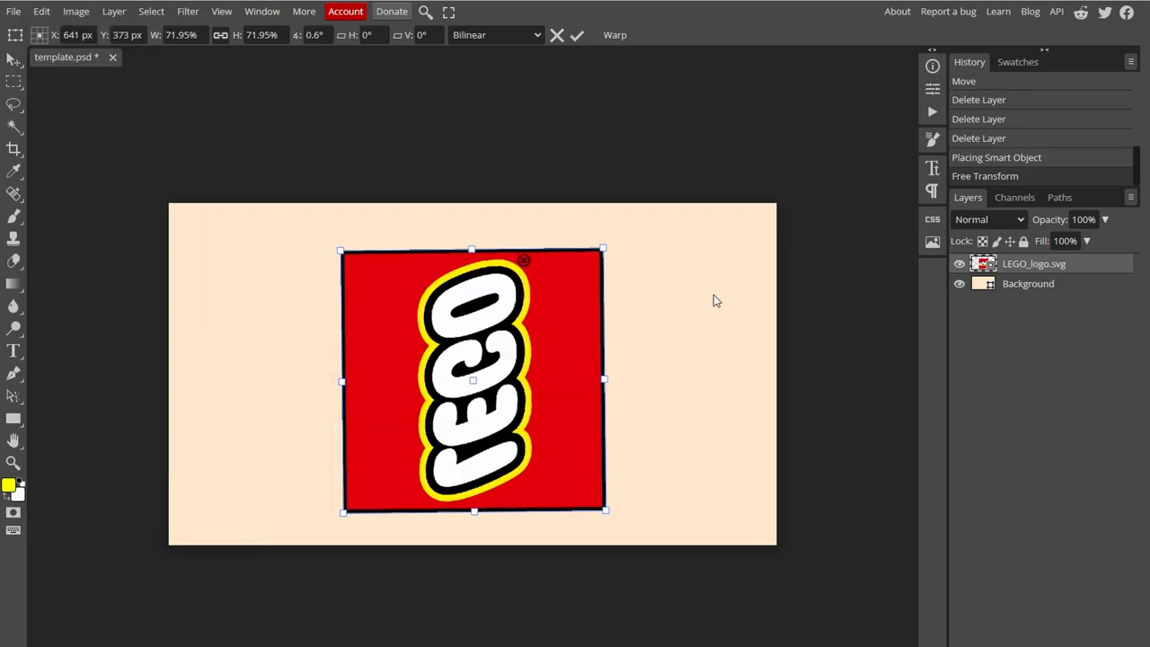